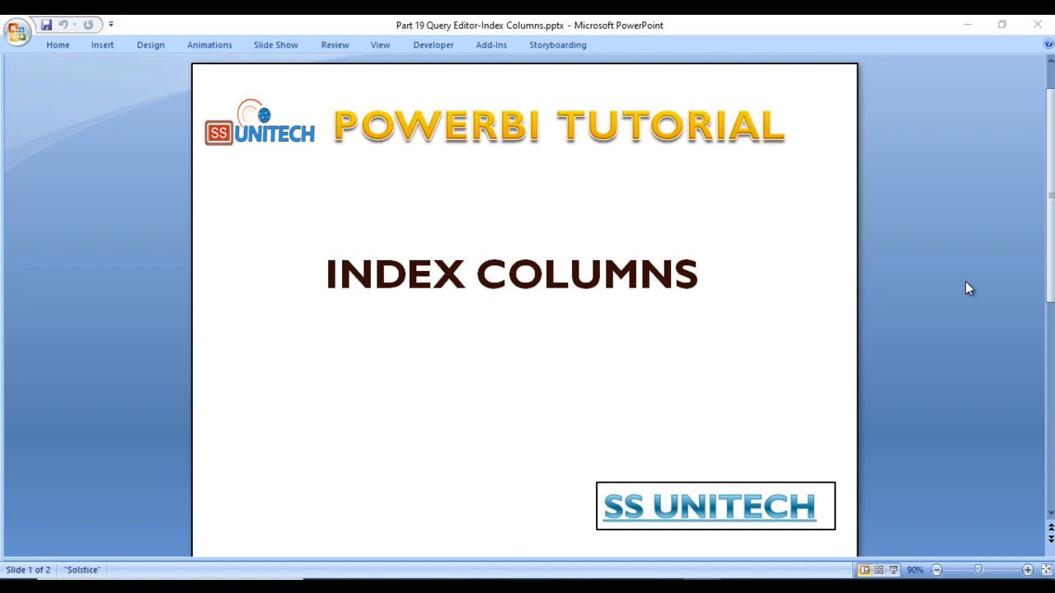
{"action": "mouse_move", "coordinate": [676, 505]}
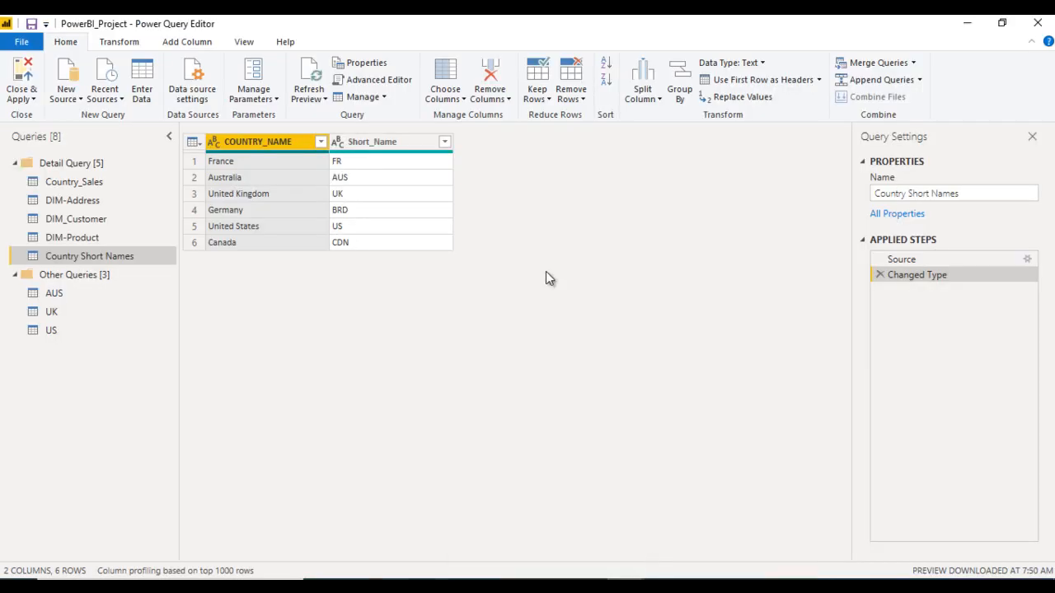
{"action": "mouse_move", "coordinate": [358, 240]}
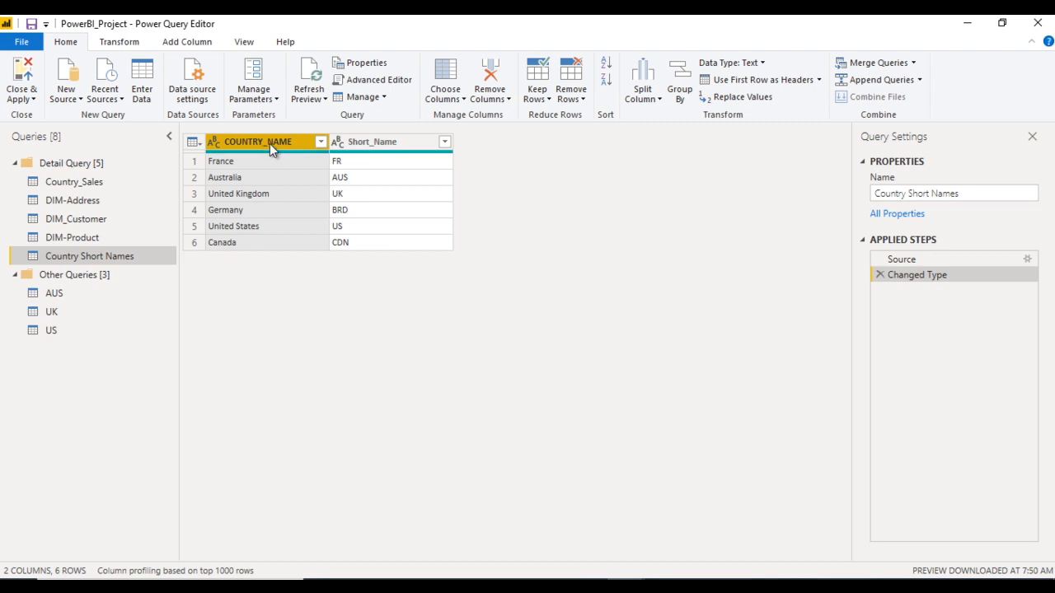
- Select the COUNTRY_NAME column, then view the Transform and Add Column commands
{"action": "left_click", "coordinate": [379, 142]}
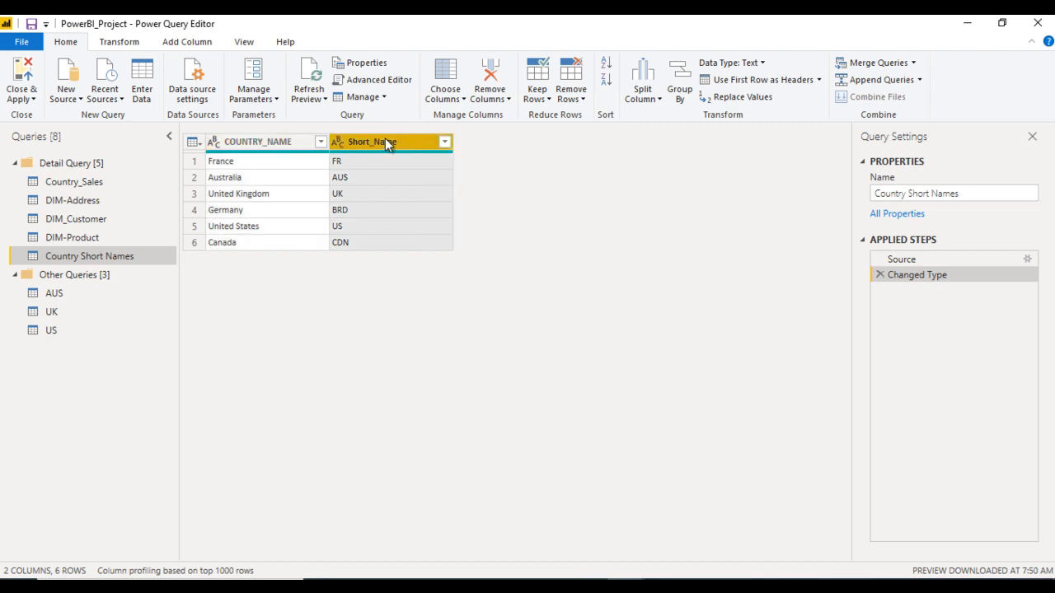
{"action": "left_click", "coordinate": [257, 140]}
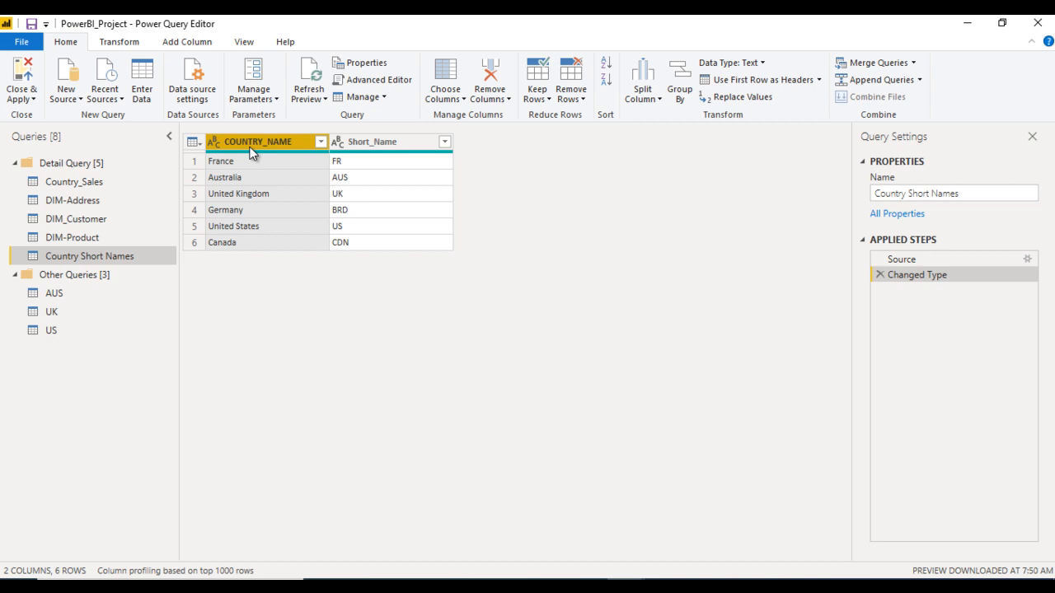
{"action": "mouse_move", "coordinate": [320, 147]}
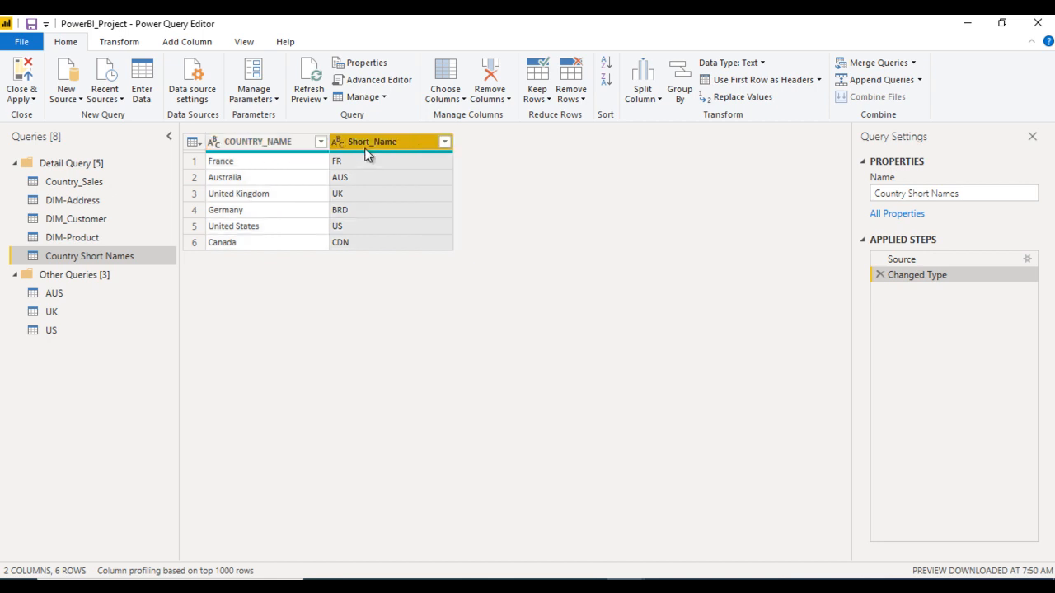
{"action": "left_click", "coordinate": [259, 141]}
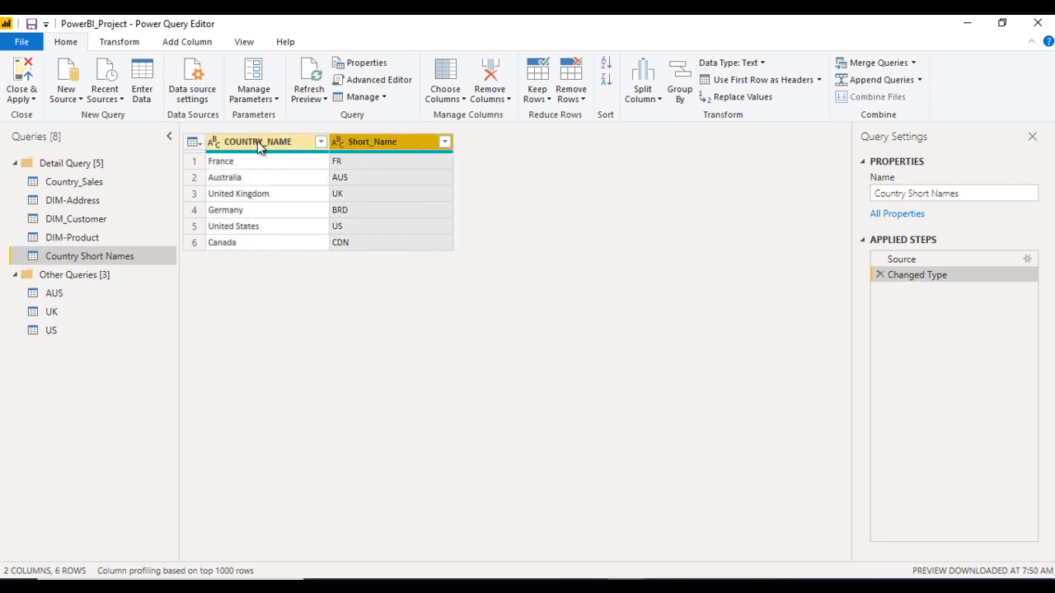
{"action": "left_click", "coordinate": [257, 140]}
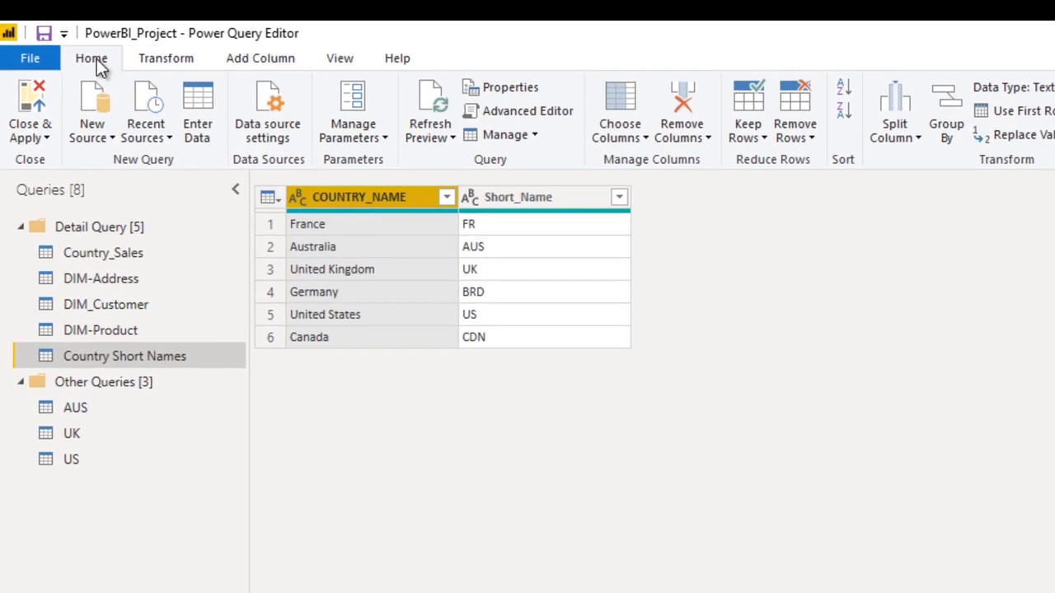
{"action": "left_click", "coordinate": [166, 57]}
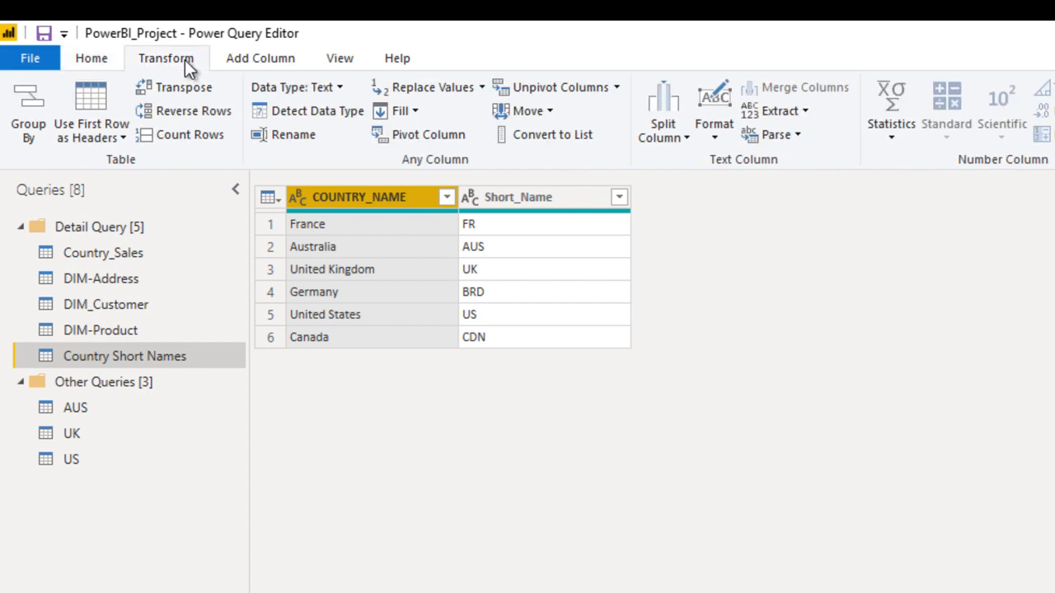
{"action": "mouse_move", "coordinate": [280, 58]}
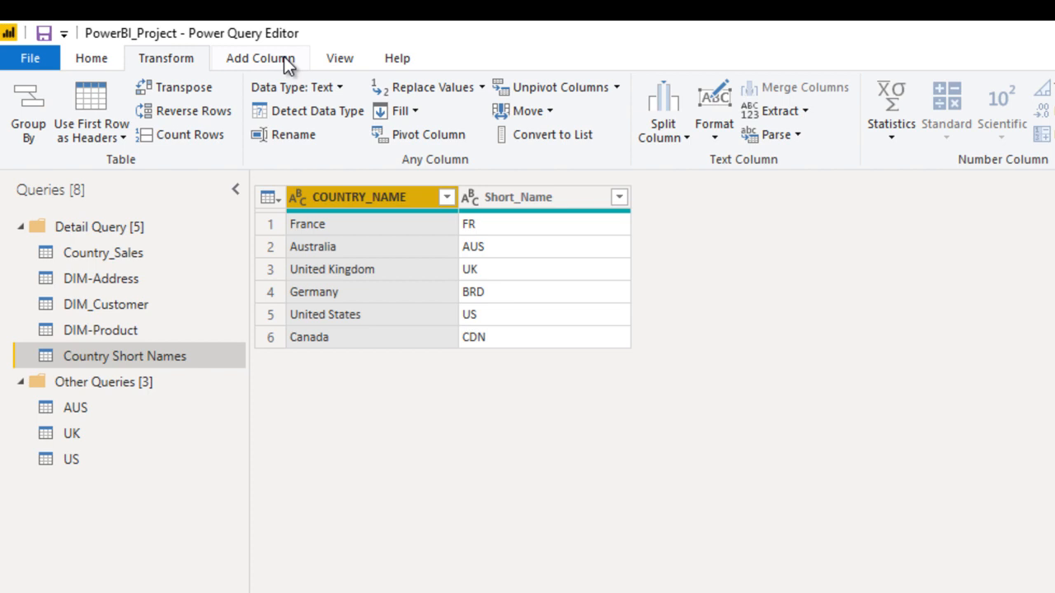
{"action": "left_click", "coordinate": [259, 58]}
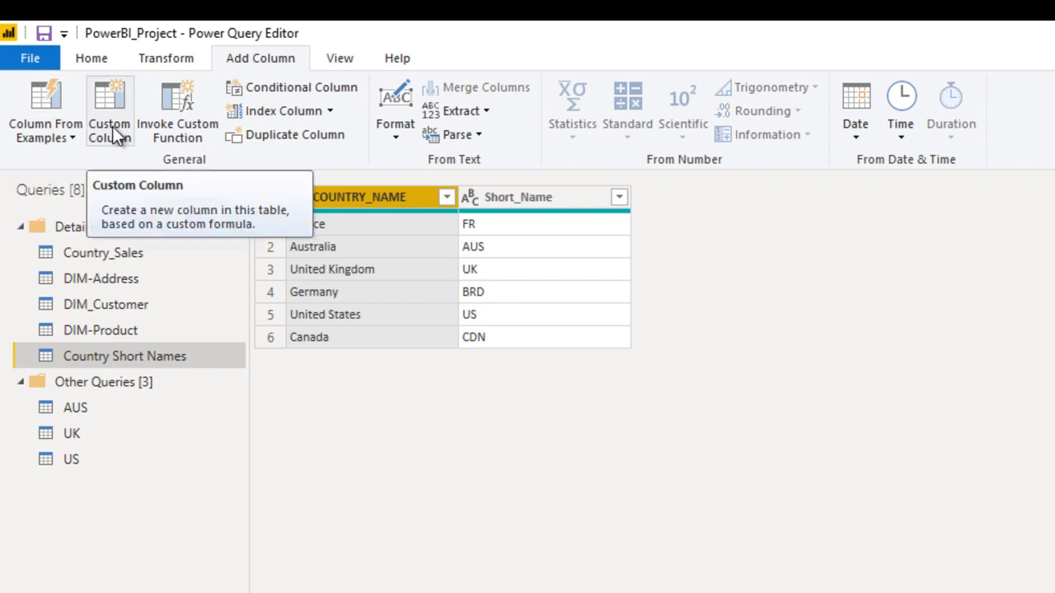
{"action": "mouse_move", "coordinate": [176, 111]}
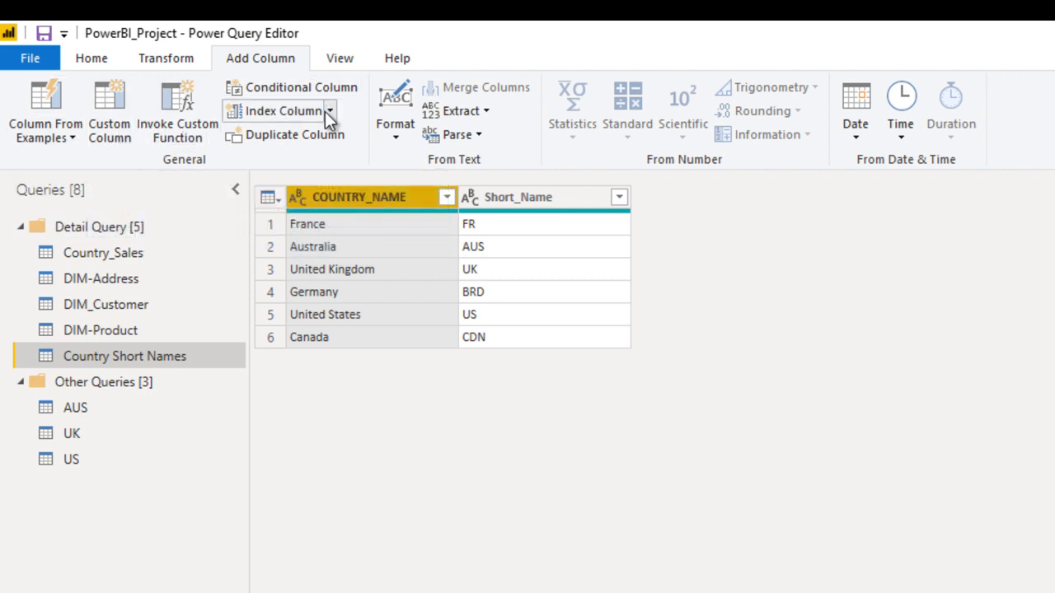
{"action": "mouse_move", "coordinate": [284, 110]}
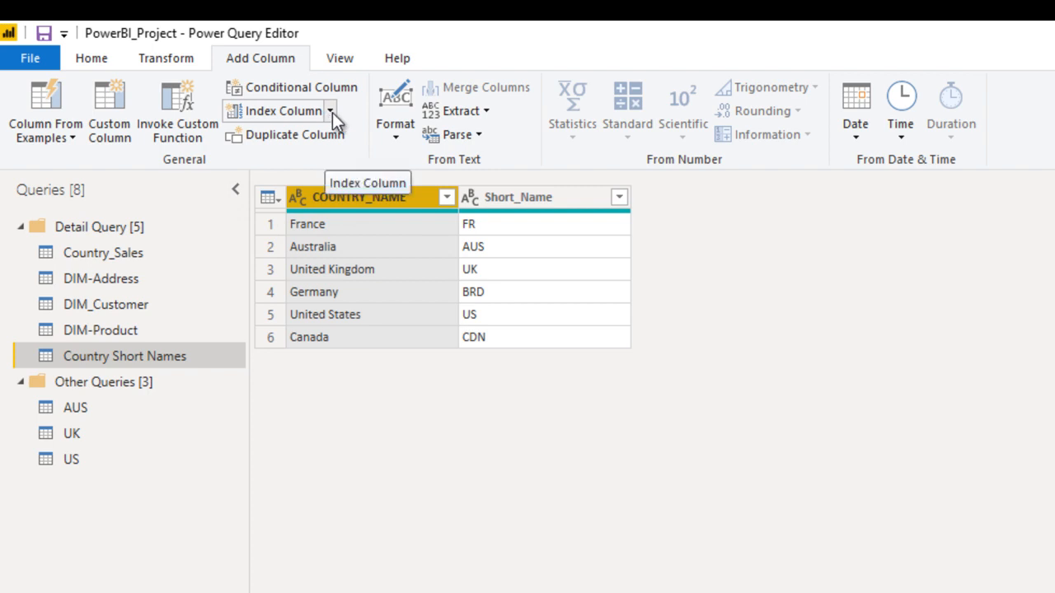
{"action": "mouse_move", "coordinate": [295, 135]}
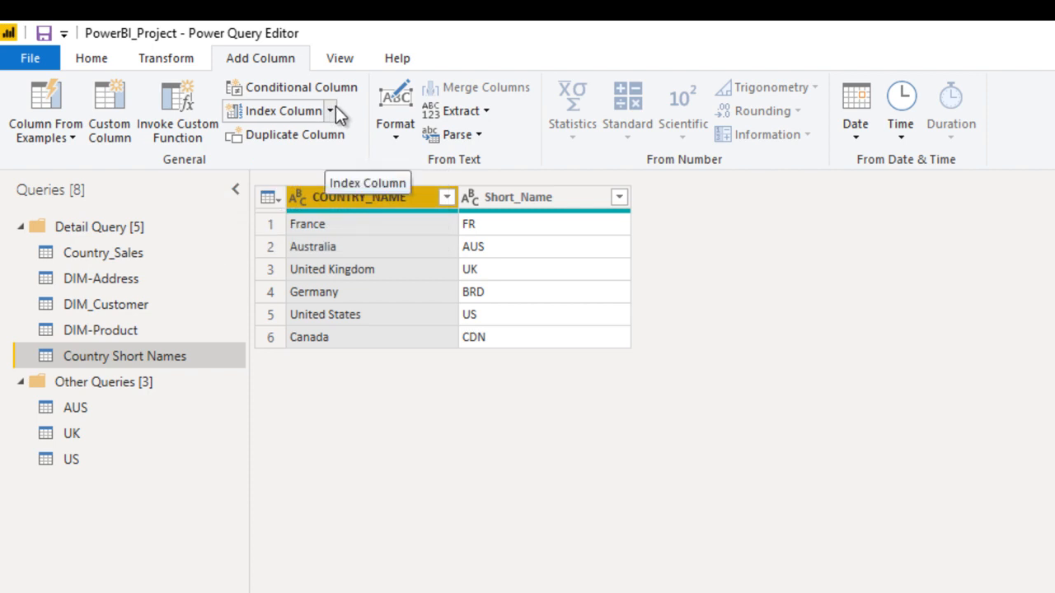
{"action": "left_click", "coordinate": [329, 111]}
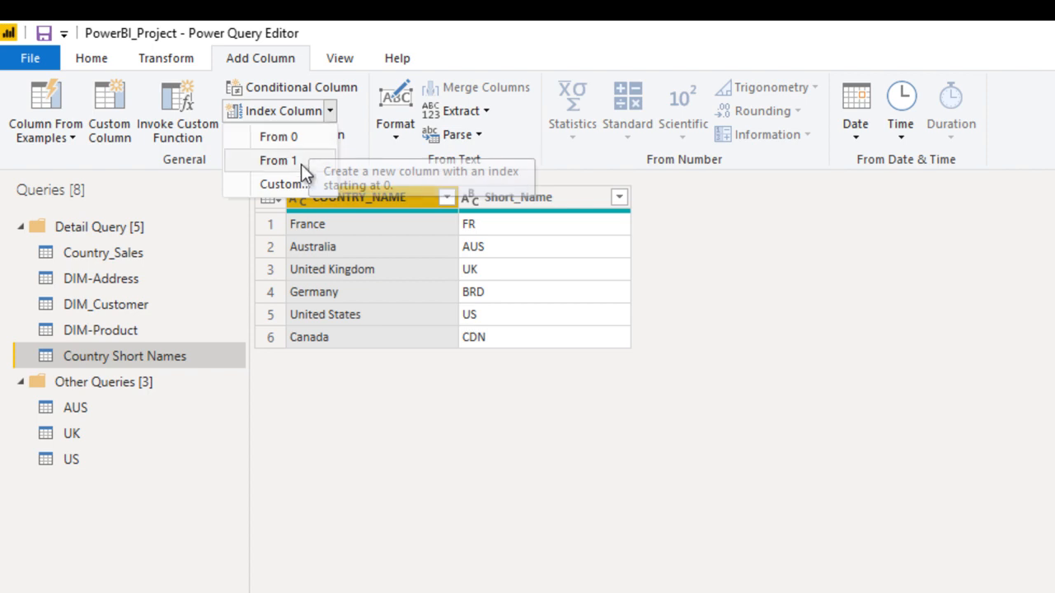
{"action": "mouse_move", "coordinate": [277, 137]}
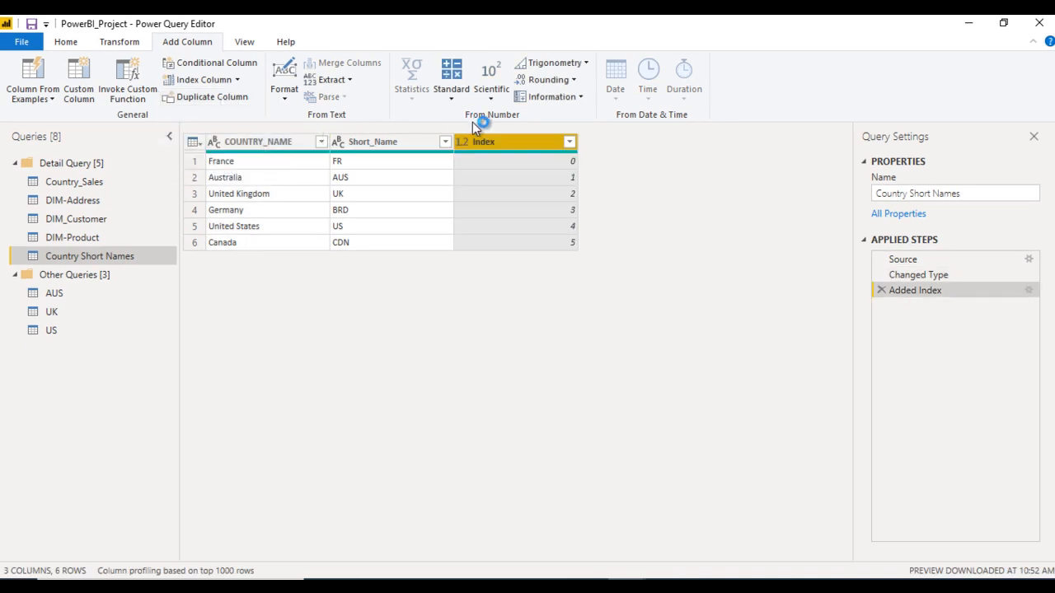
{"action": "left_click", "coordinate": [511, 141]}
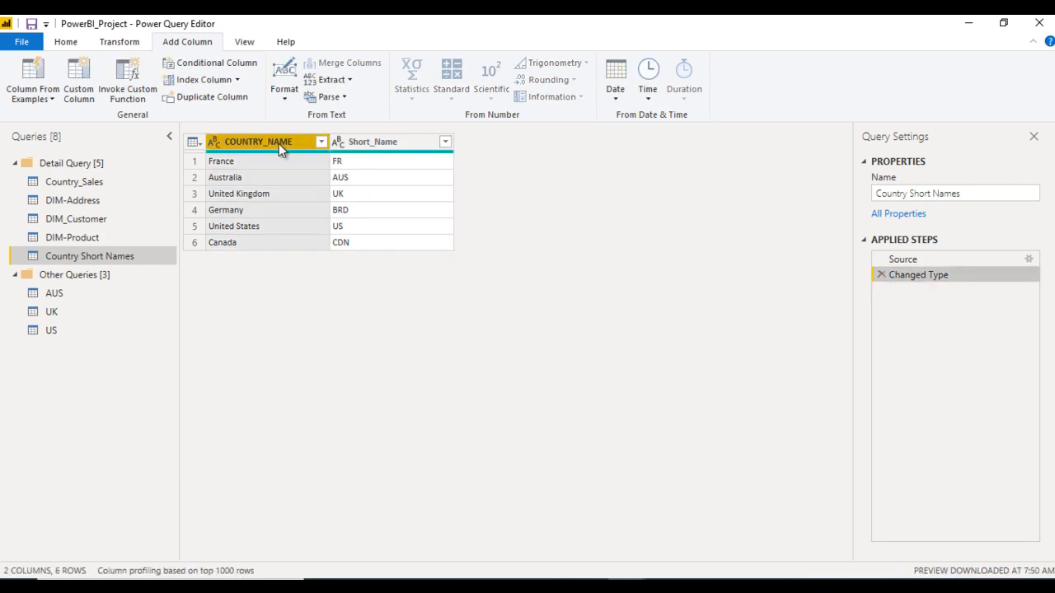
{"action": "left_click", "coordinate": [201, 79]}
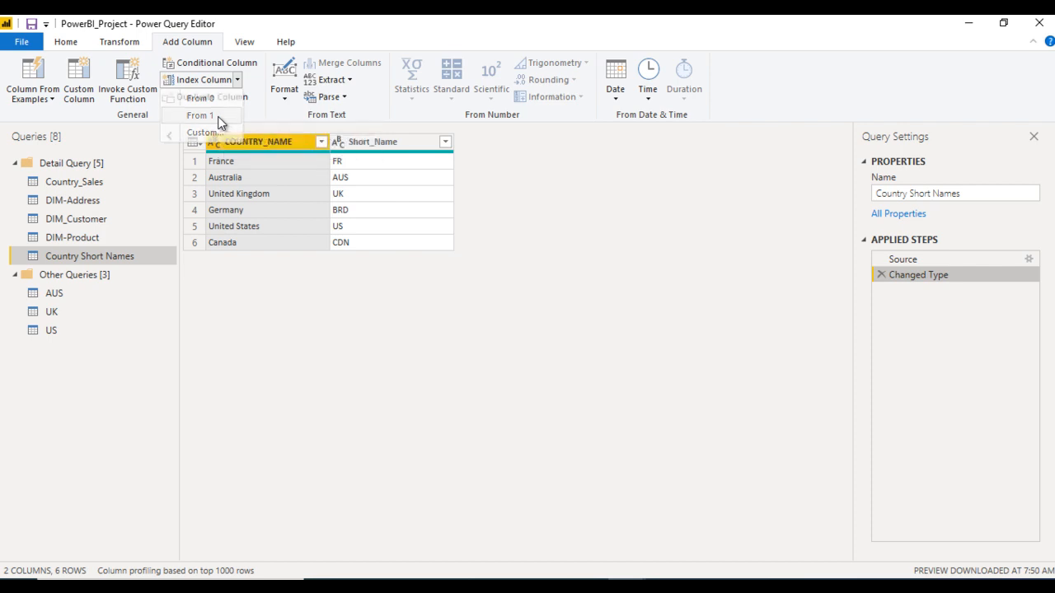
{"action": "left_click", "coordinate": [201, 114]}
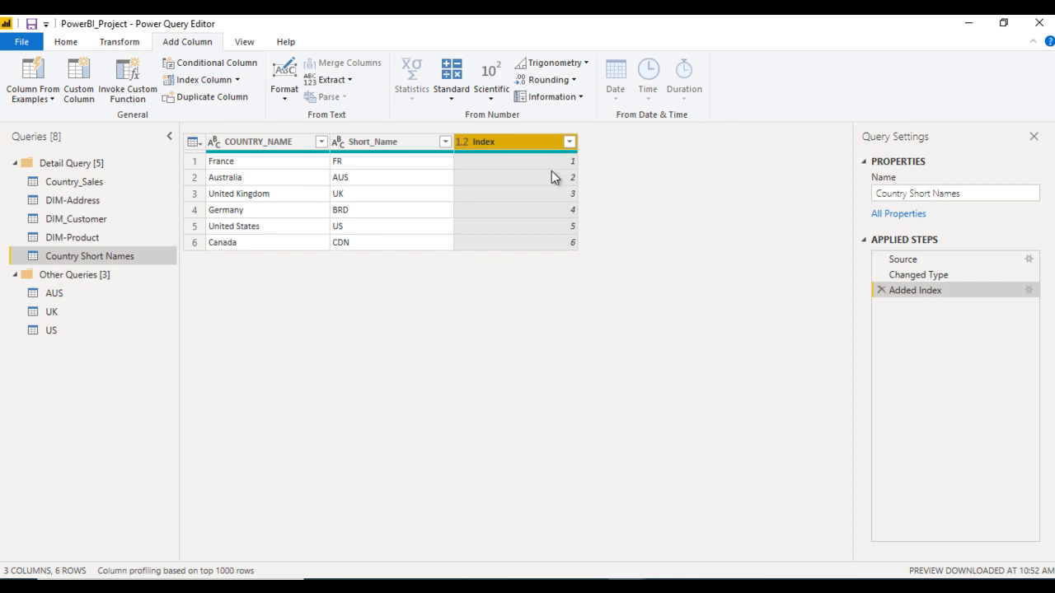
{"action": "mouse_move", "coordinate": [893, 312]}
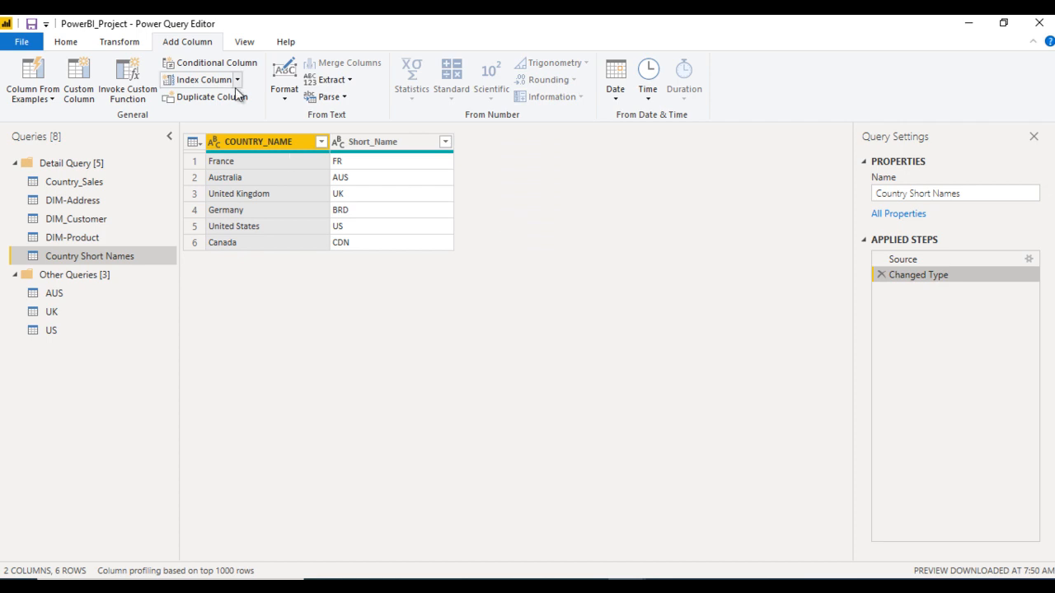
- Add a custom Index column with starting index 10 and increment 10
{"action": "left_click", "coordinate": [237, 79]}
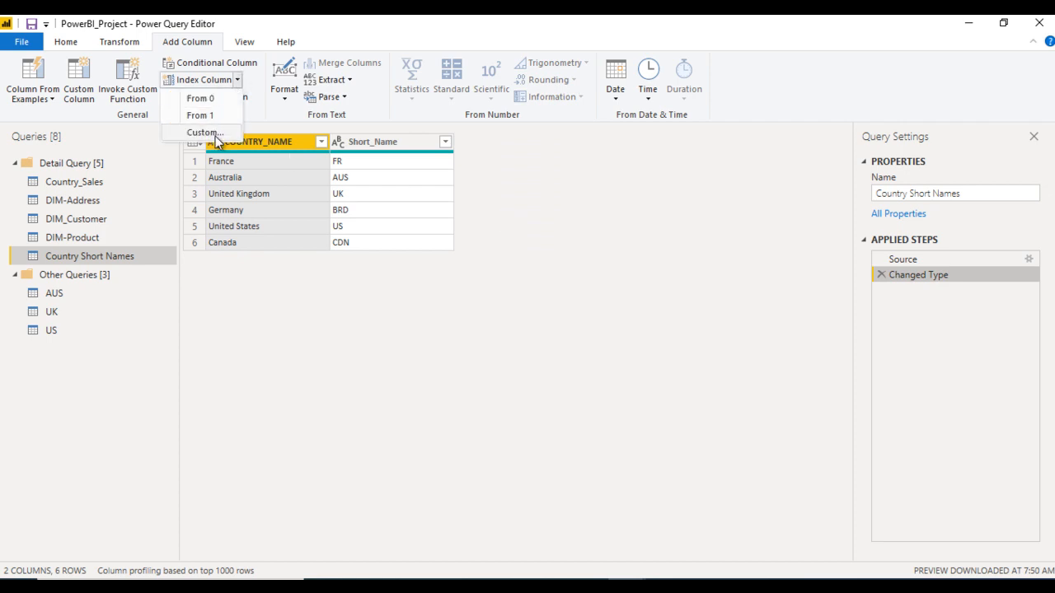
{"action": "left_click", "coordinate": [204, 133]}
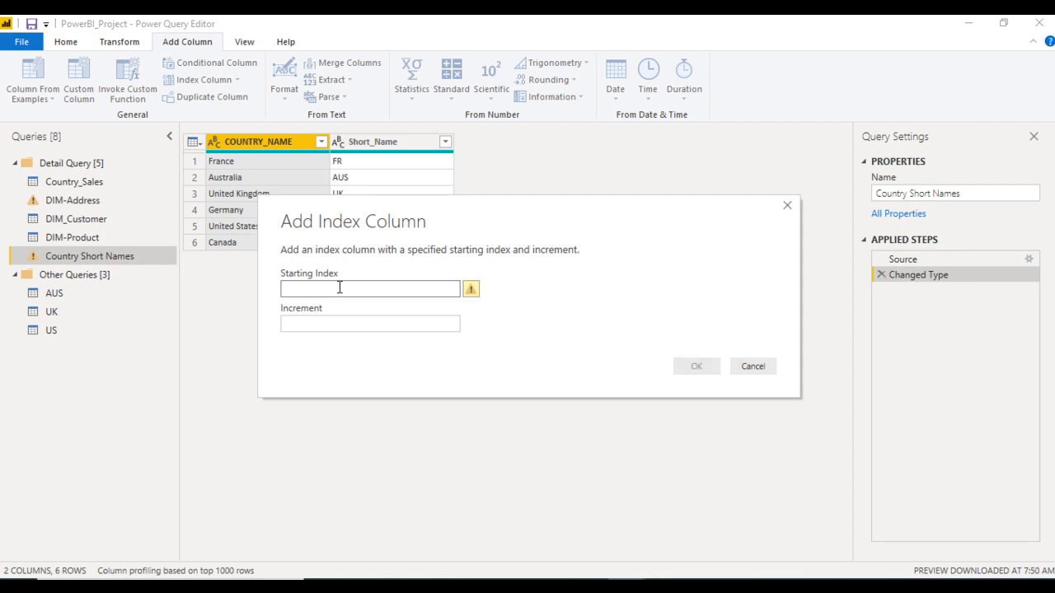
{"action": "type", "text": "10"}
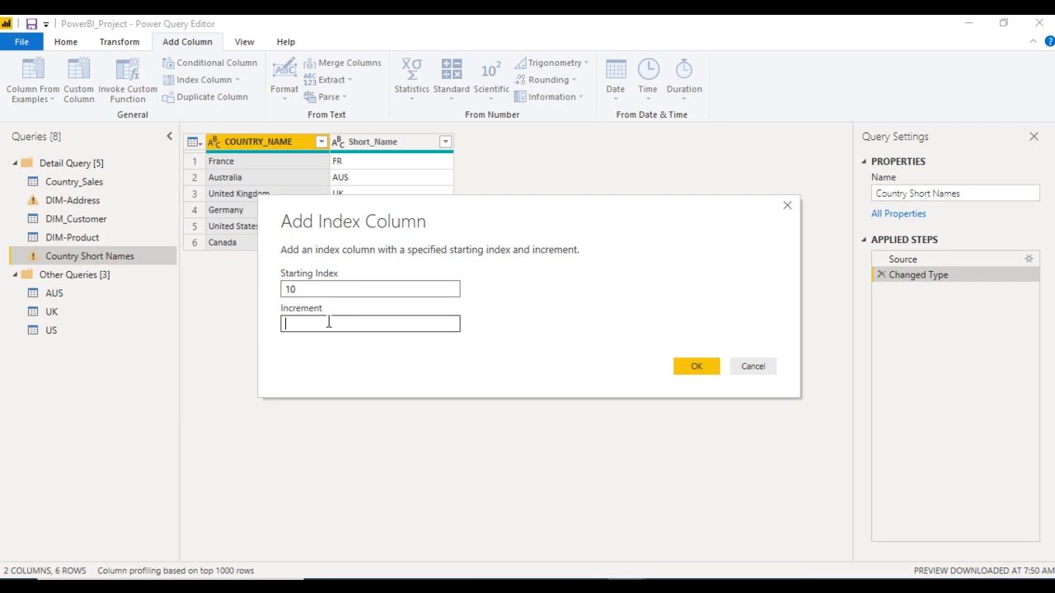
{"action": "type", "text": "1"}
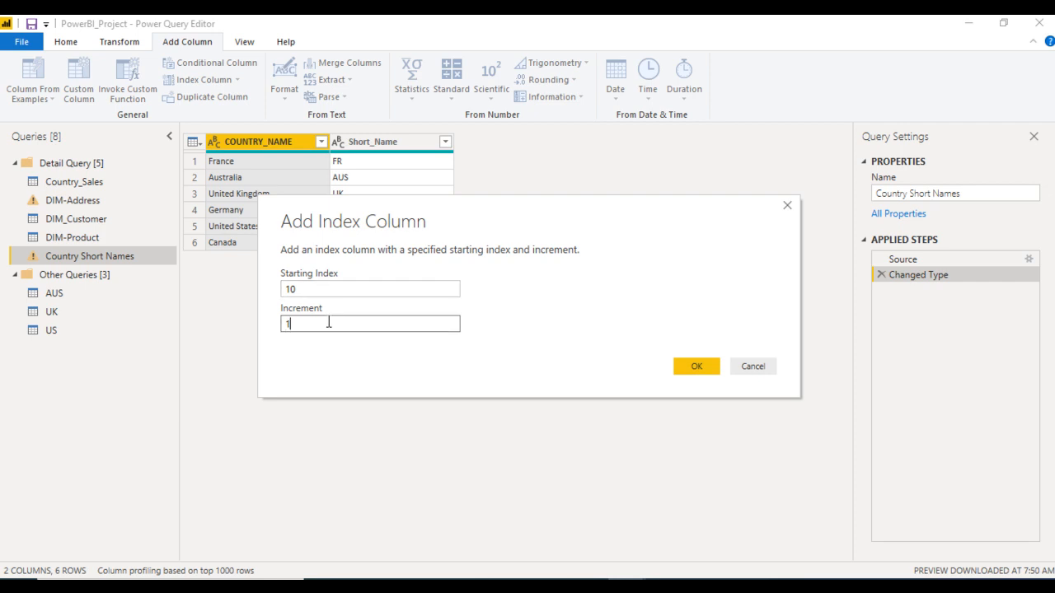
{"action": "type", "text": "10"}
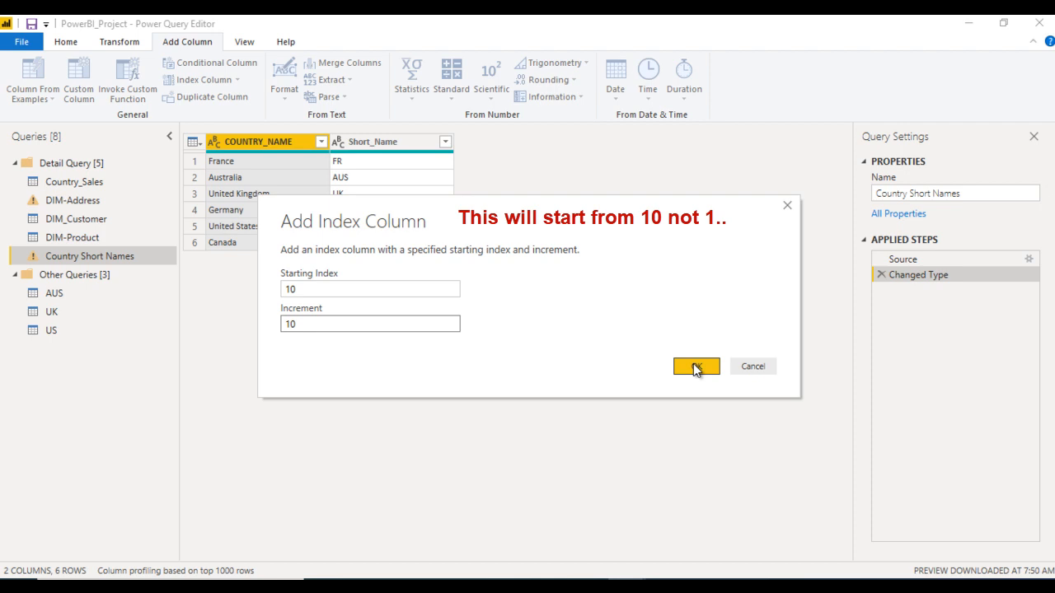
{"action": "left_click", "coordinate": [695, 366]}
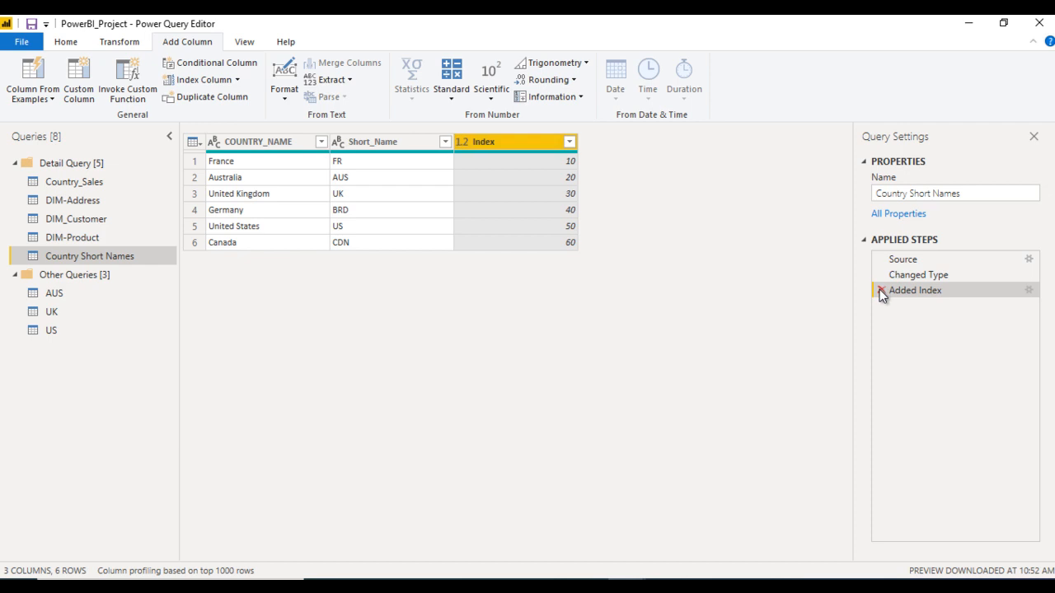
- Remove the tens index step, add an index from 1, and rename it Id
{"action": "left_click", "coordinate": [880, 290]}
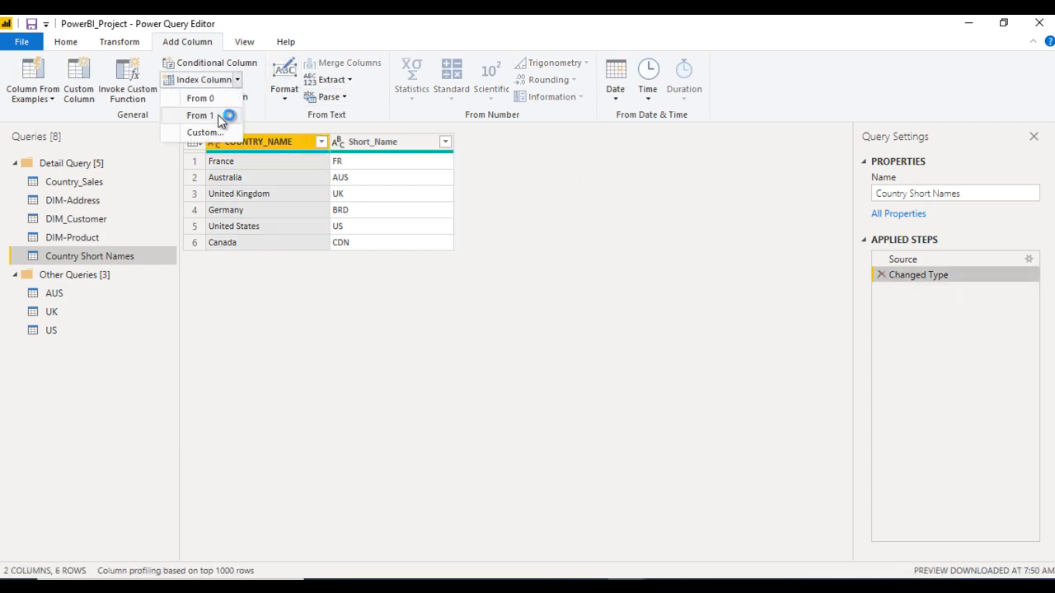
{"action": "left_click", "coordinate": [201, 114]}
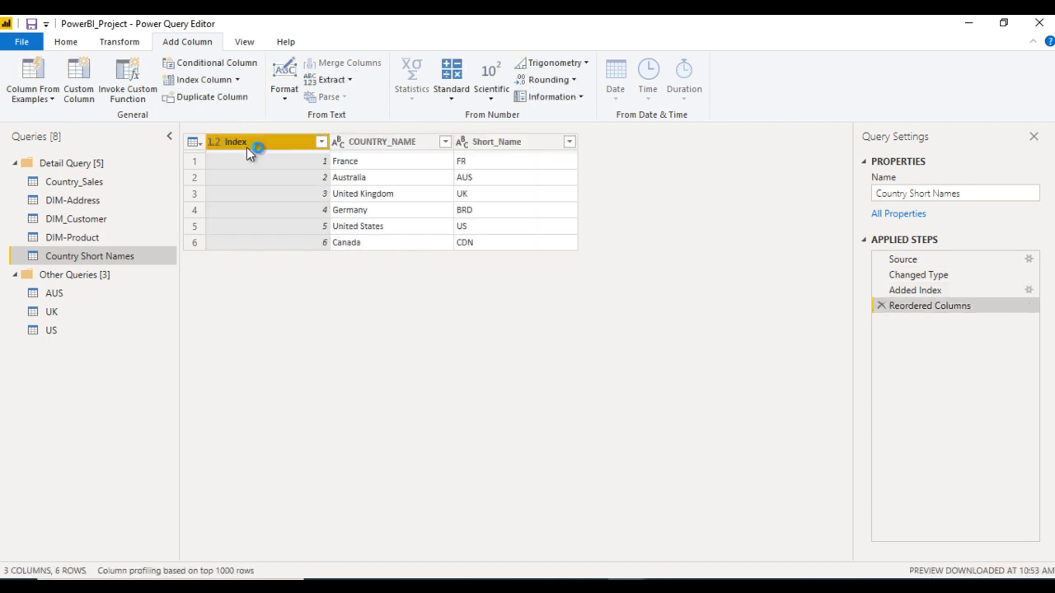
{"action": "double_click", "coordinate": [235, 140]}
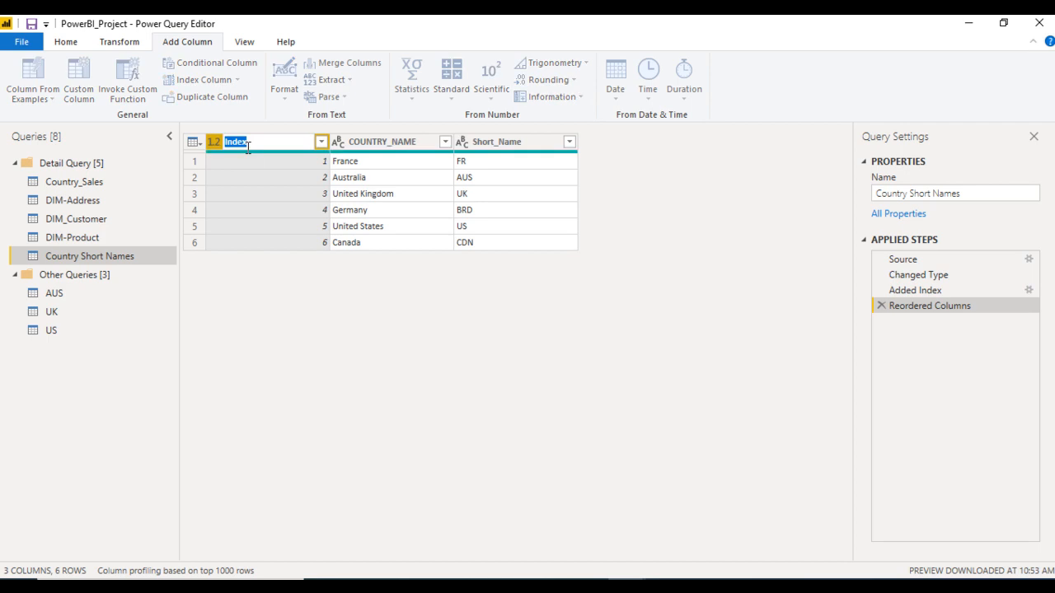
{"action": "type", "text": "Id"}
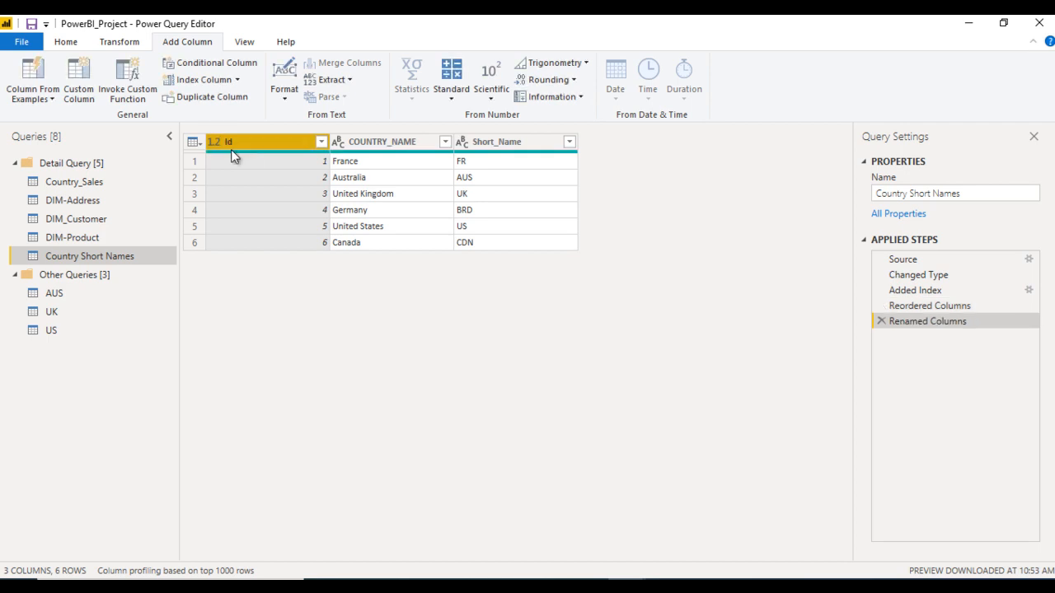